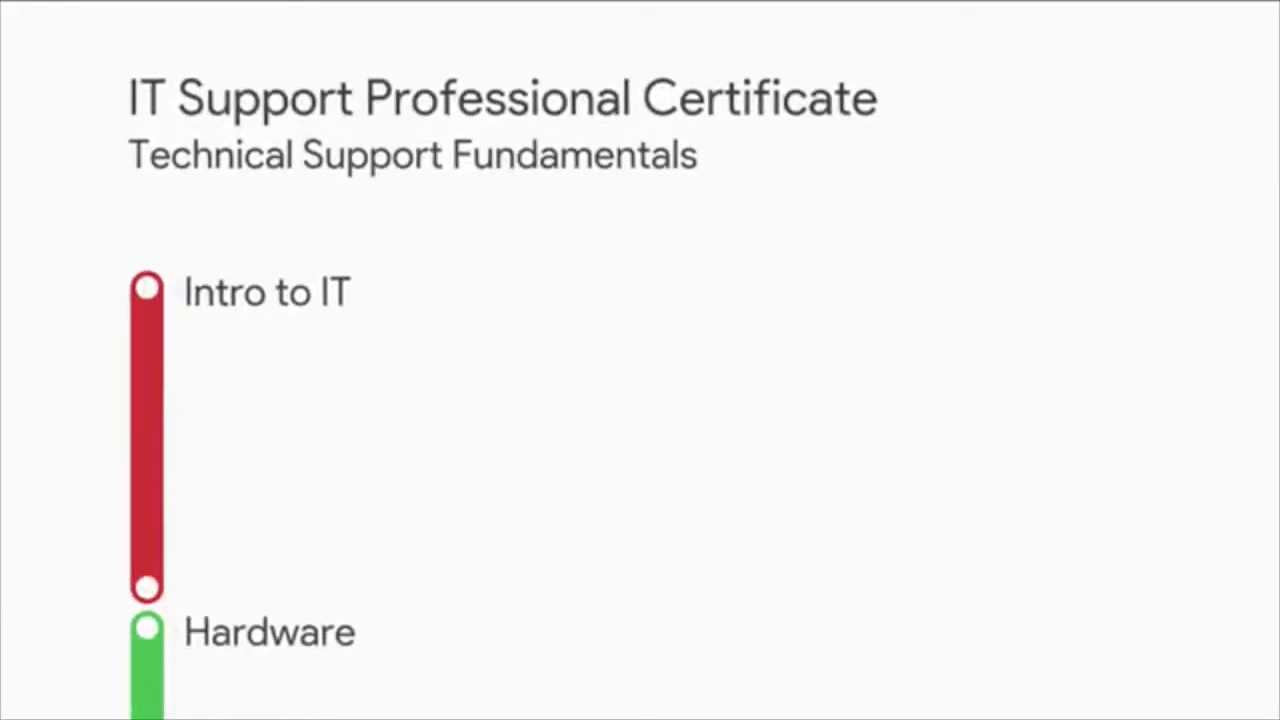
{"action": "scroll", "scroll_direction": "down", "scroll_amount": 3}
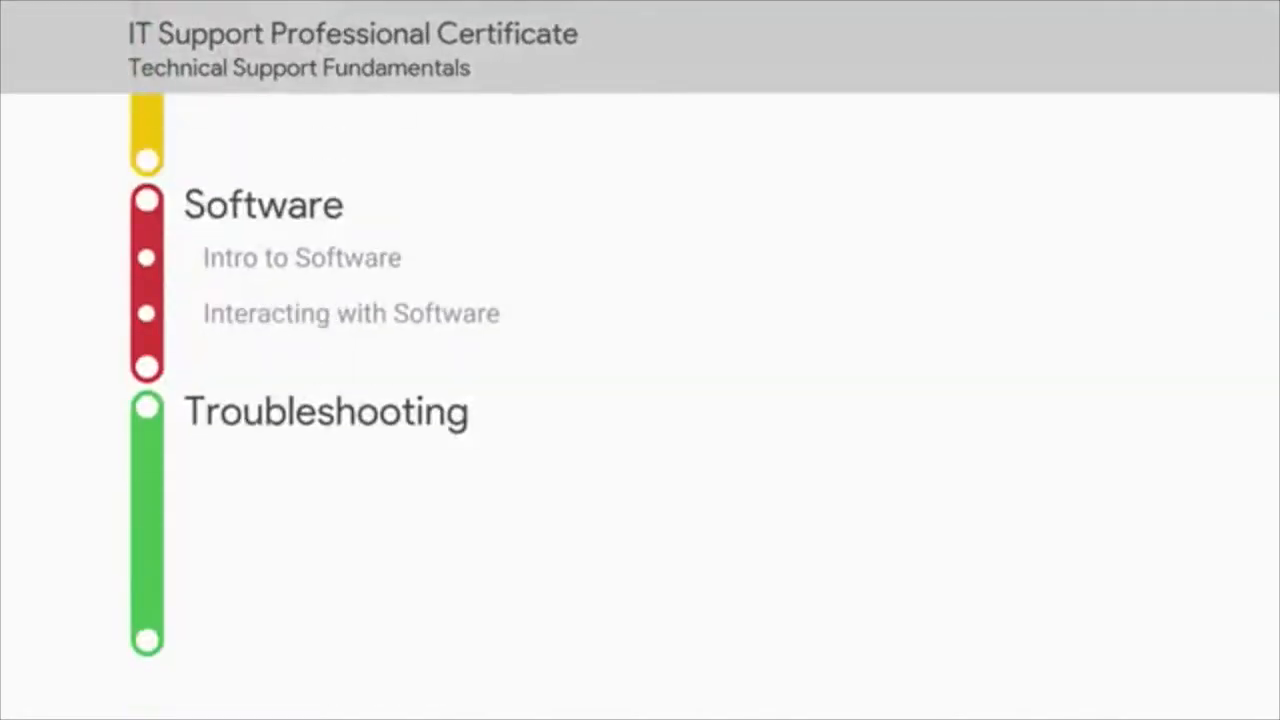